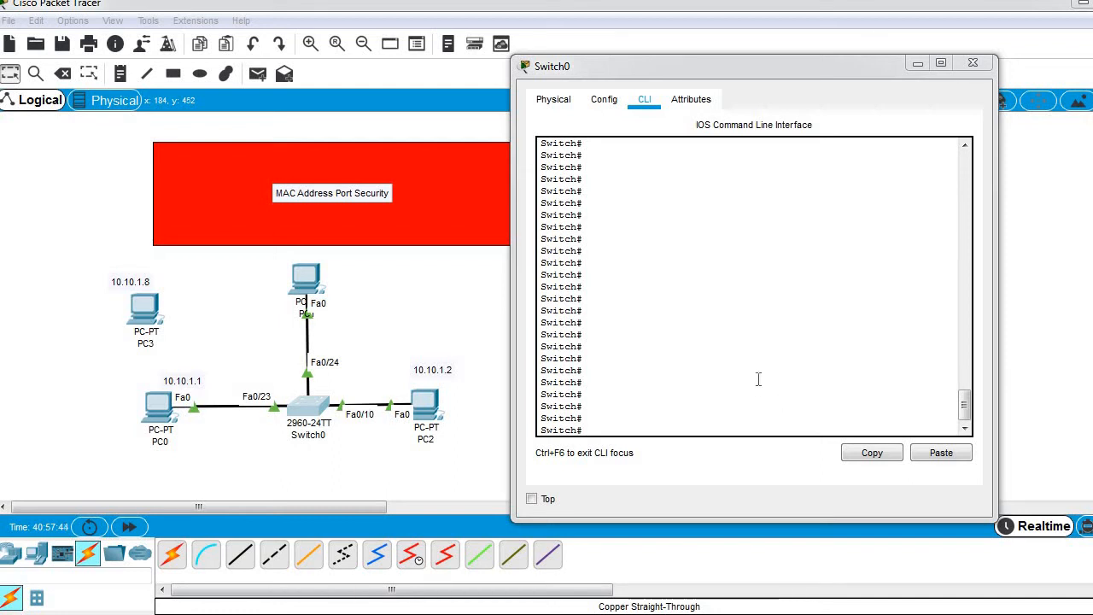
mouse_move(274, 429)
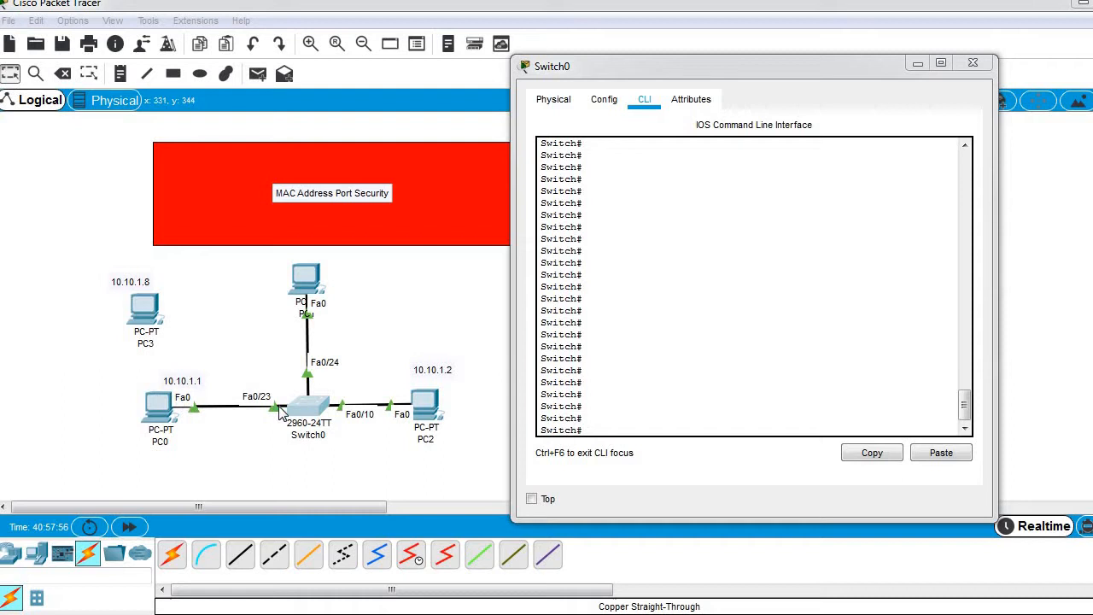
mouse_move(141, 389)
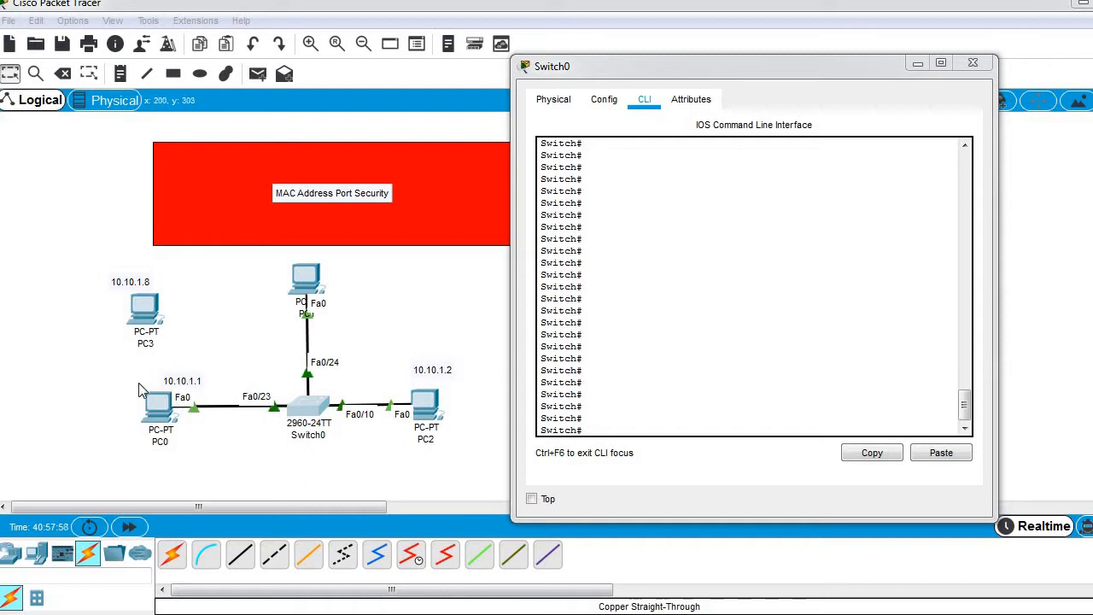
mouse_move(277, 413)
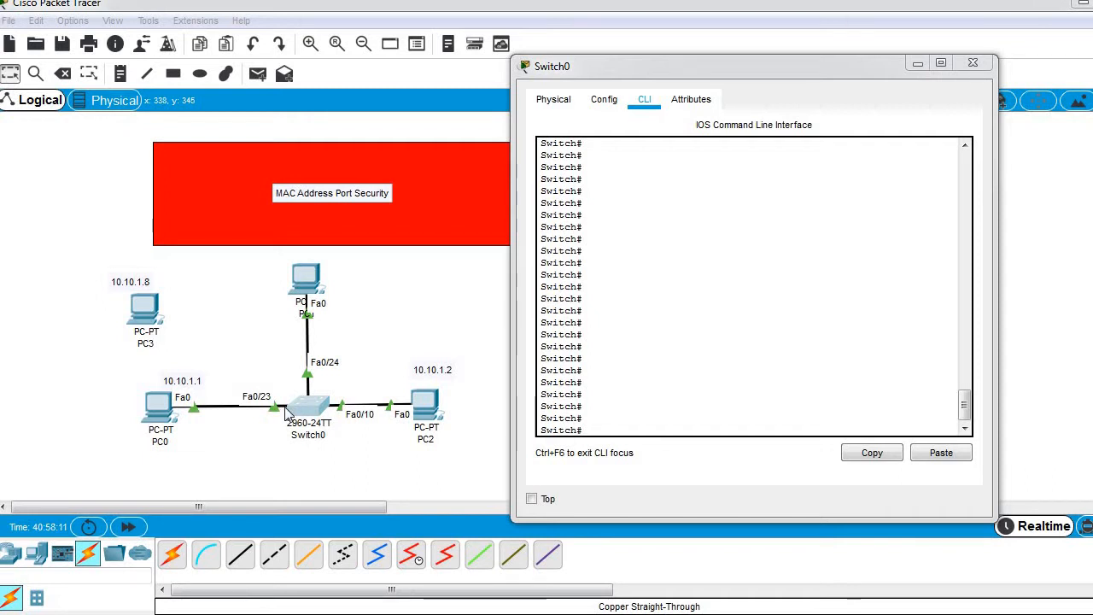
mouse_move(307, 414)
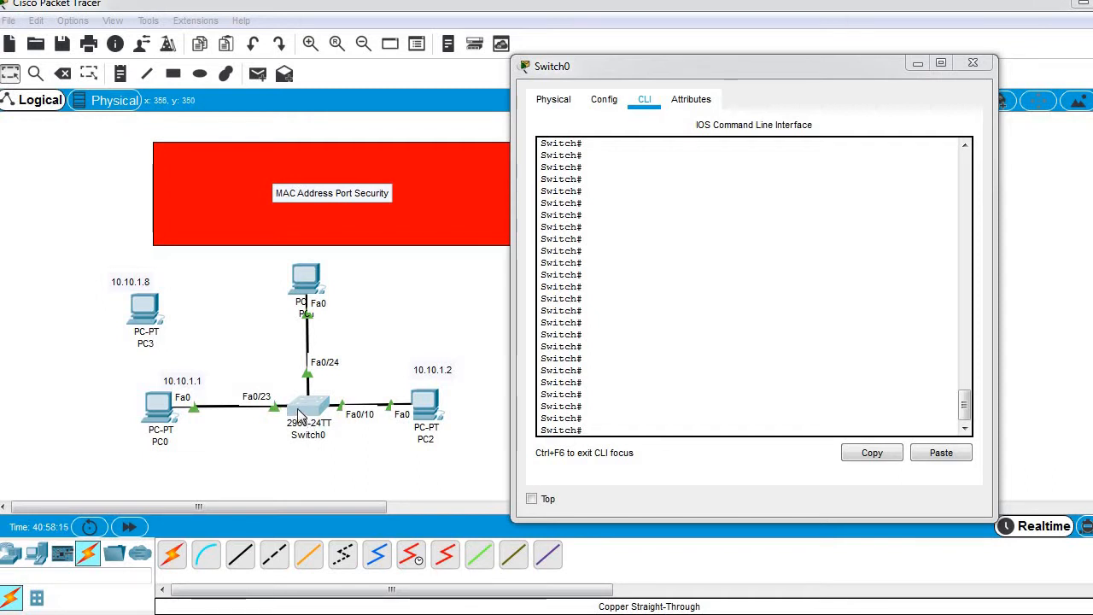
mouse_move(289, 403)
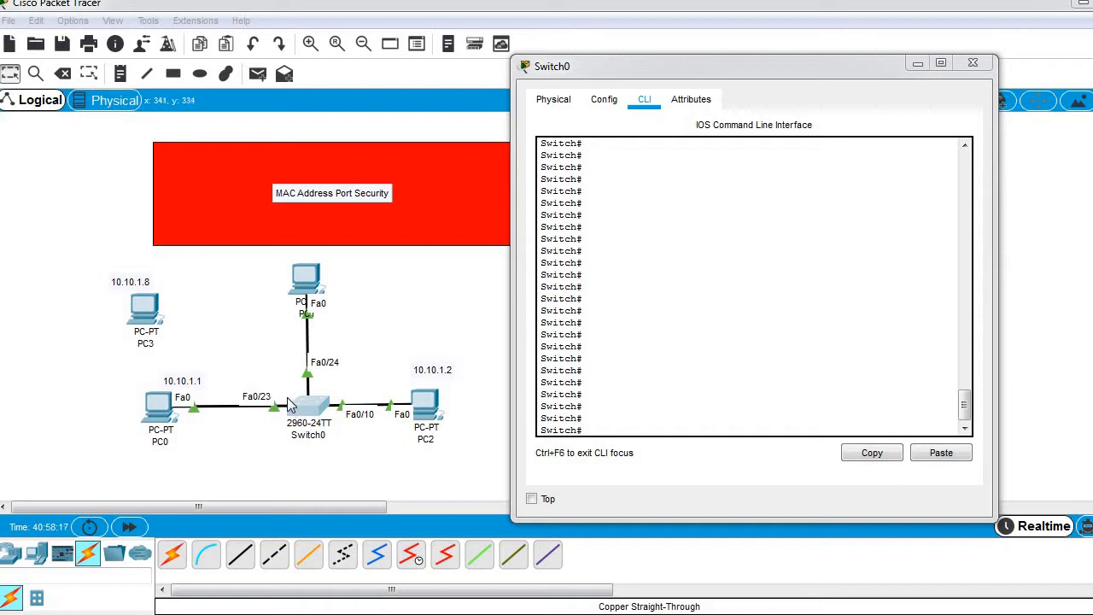
mouse_move(316, 411)
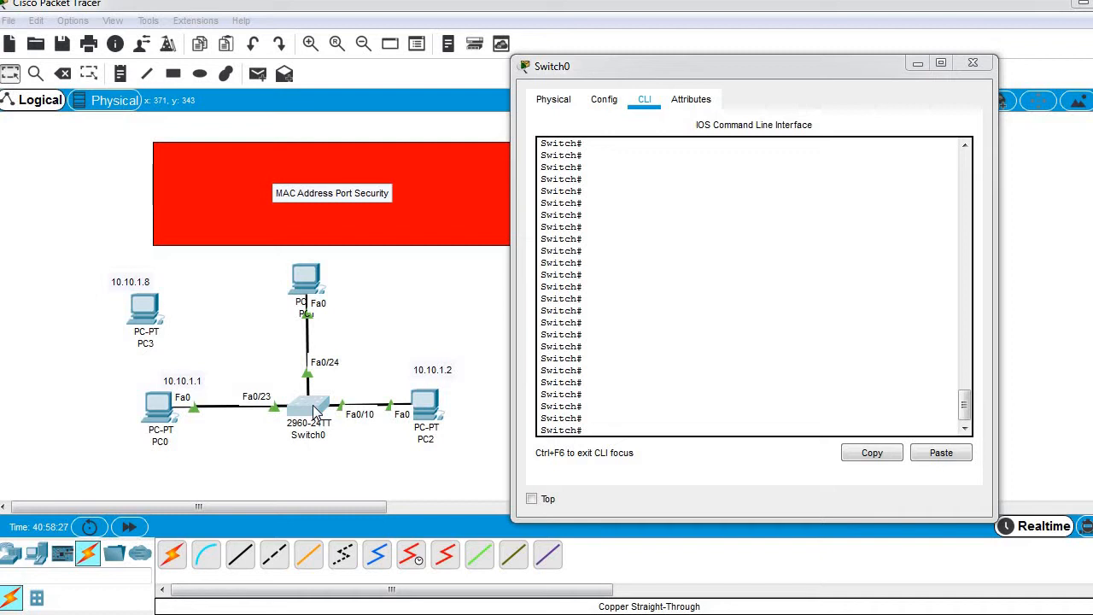
mouse_move(408, 389)
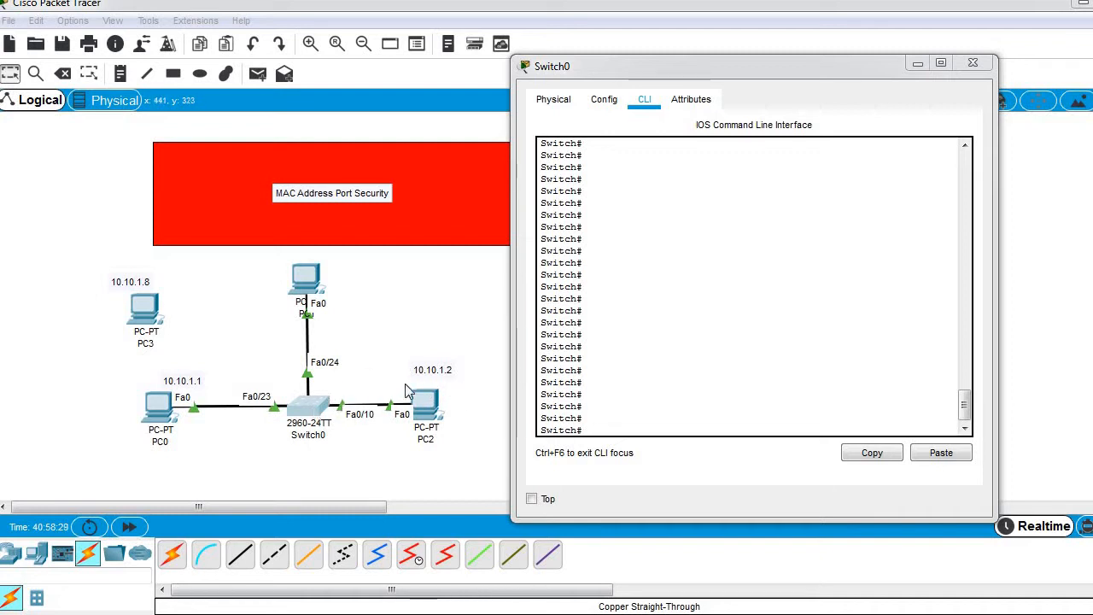
mouse_move(433, 399)
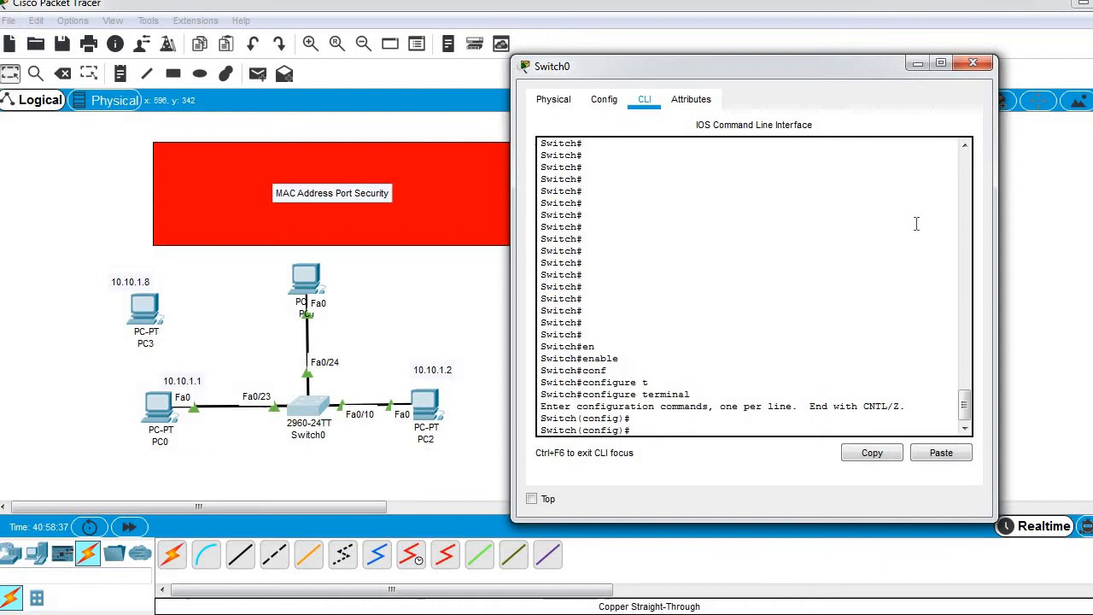
Make Fa0/23 an access port with port security enabled and maximum 1 MAC address
type("interface fastEthernet")
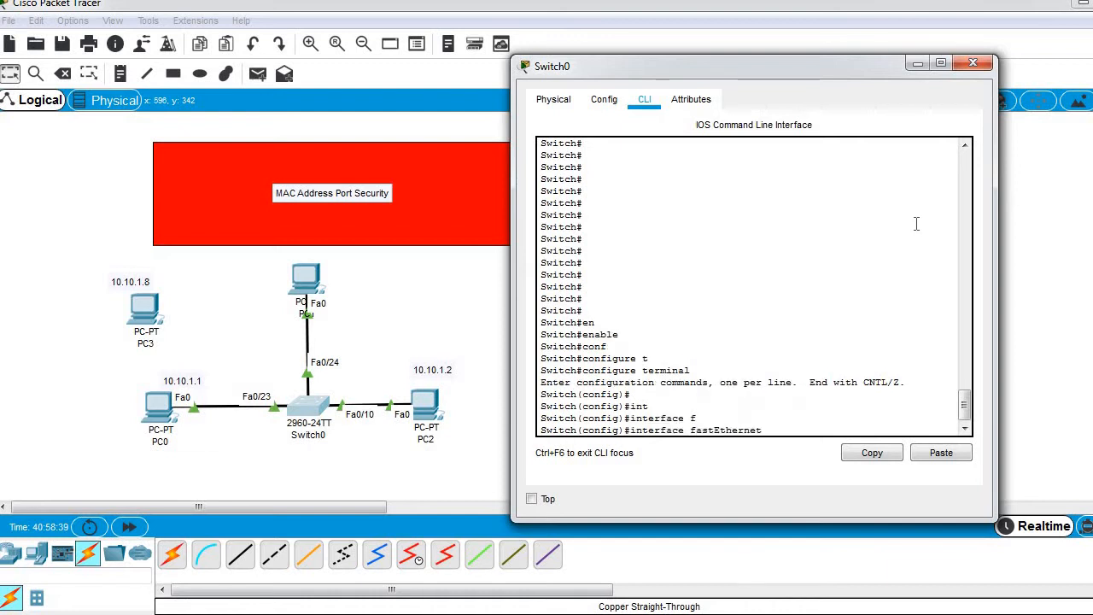
type("0/23")
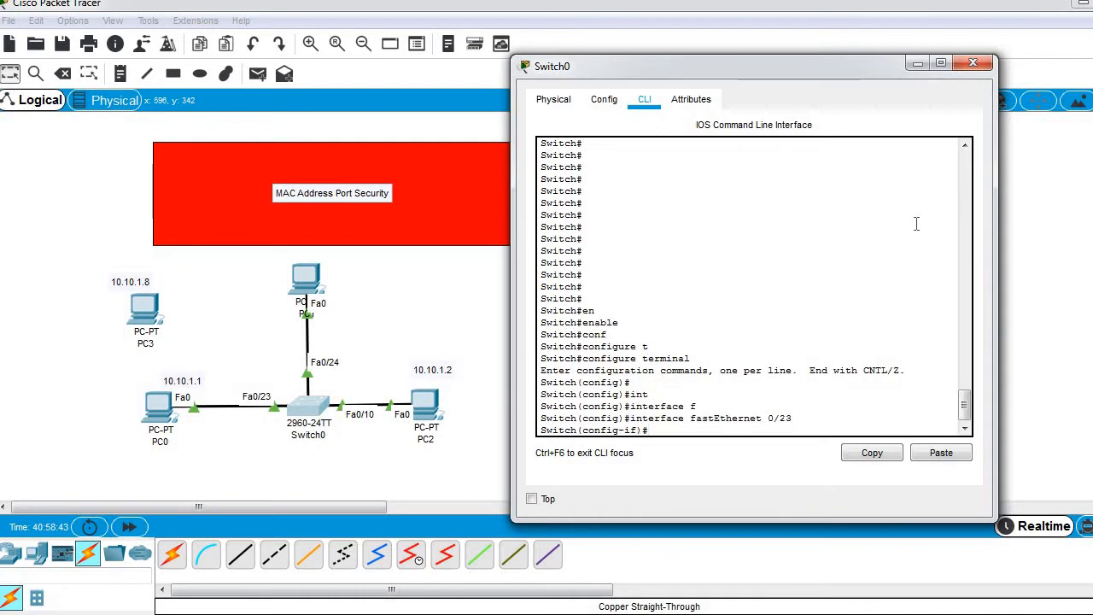
type("switchport port-security")
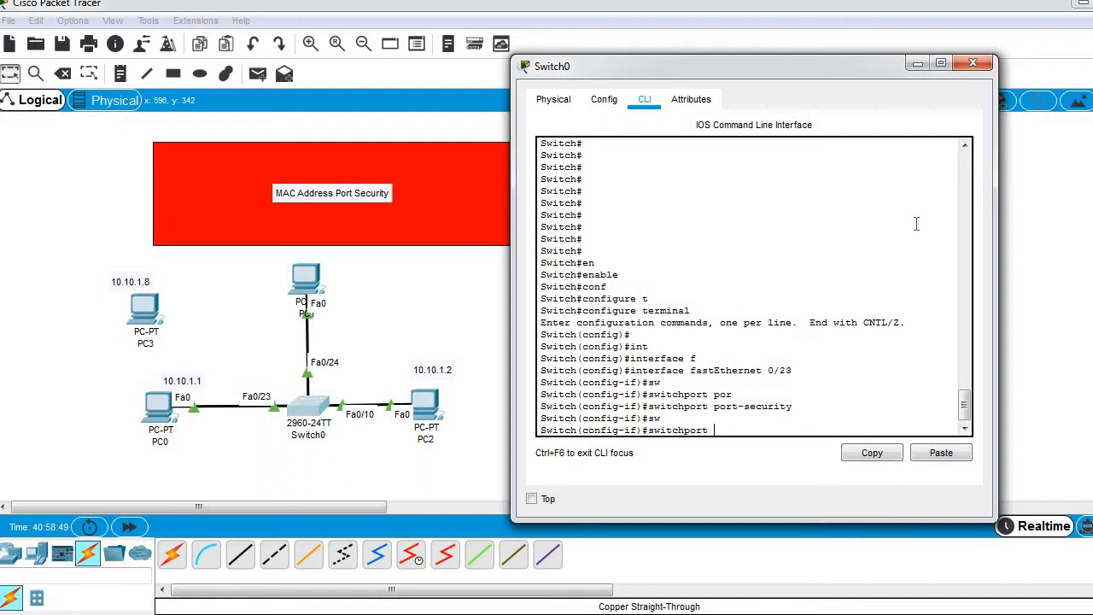
type("switchport mode access")
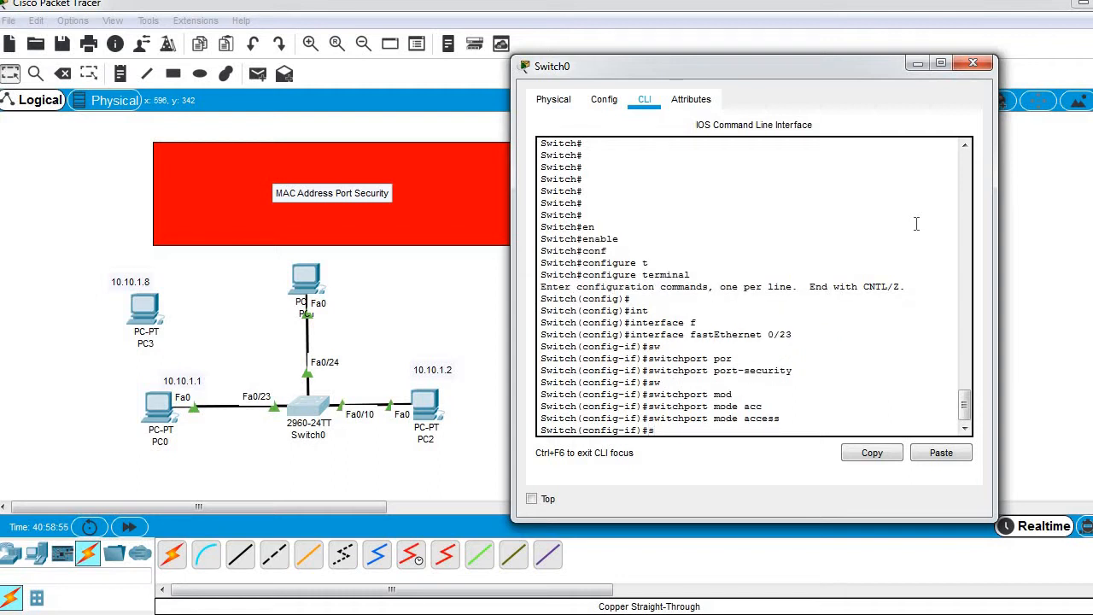
type("switchport port-security")
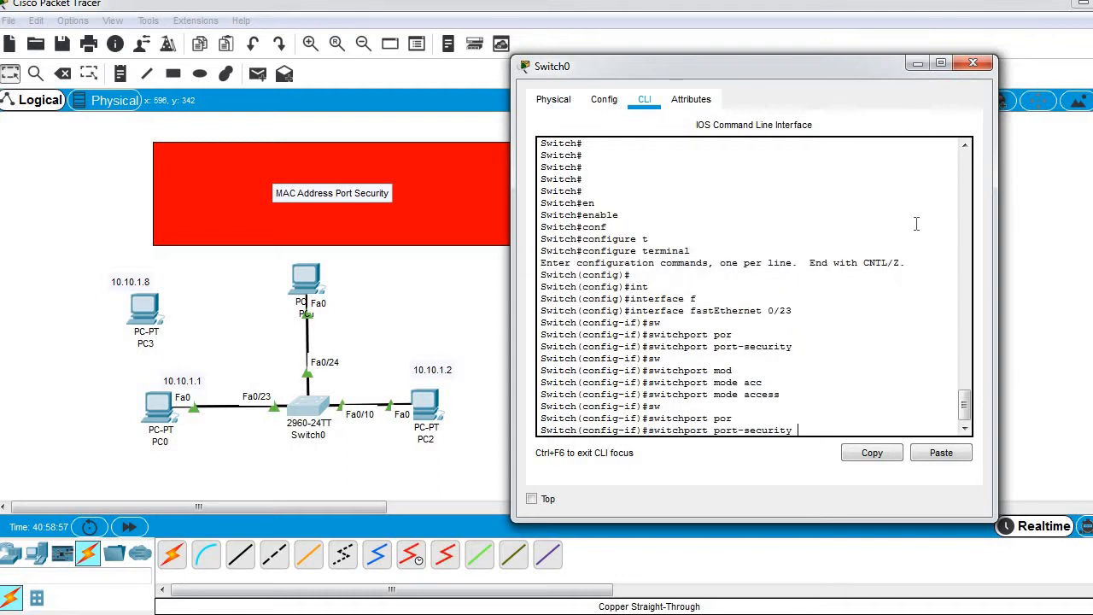
type("maximum")
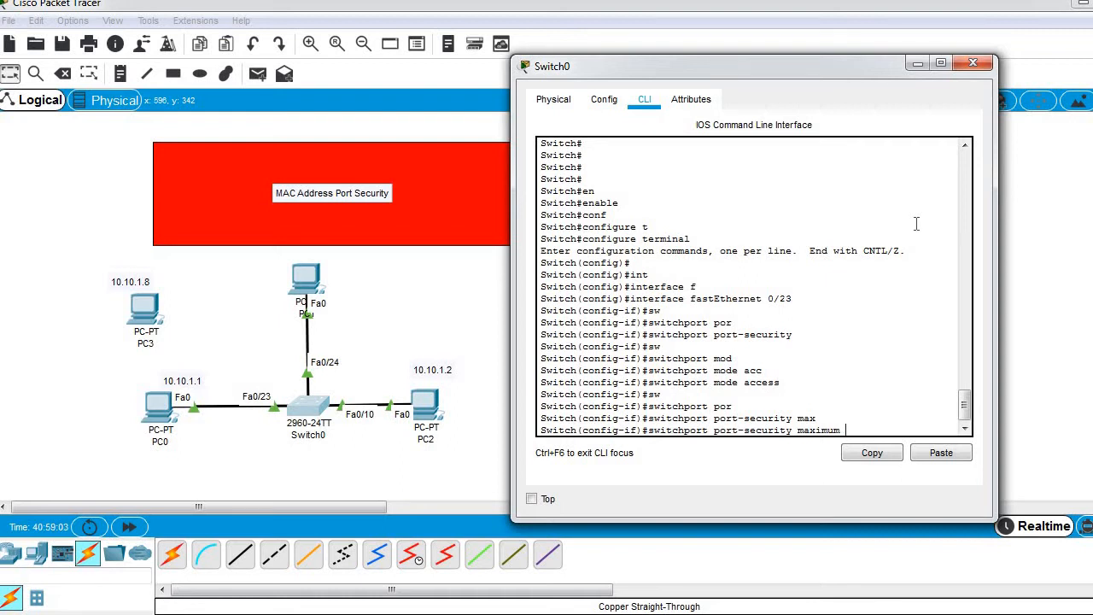
type("?")
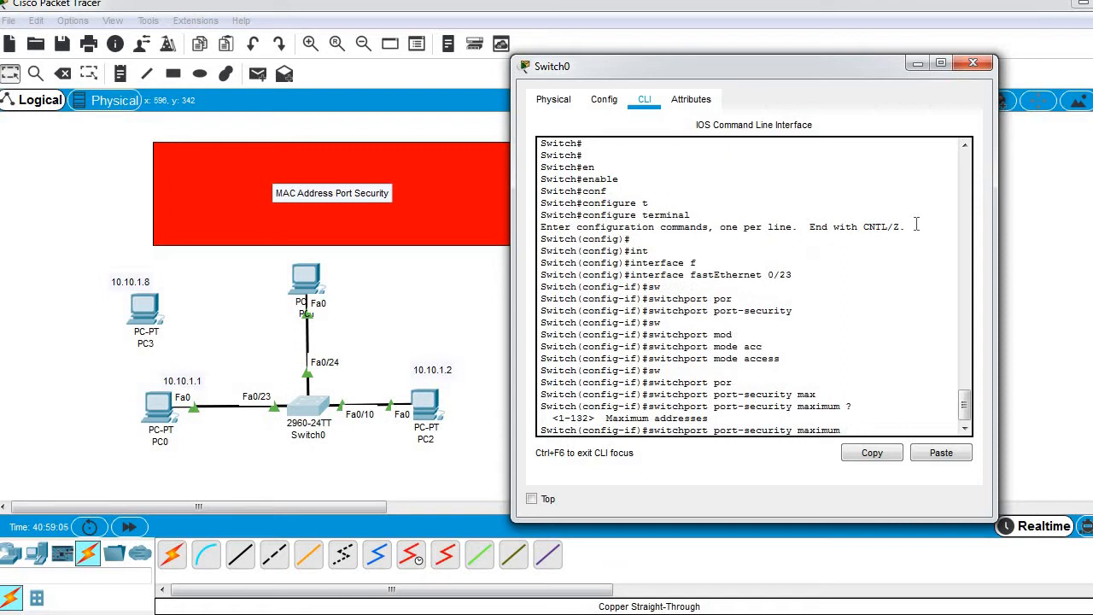
type("1")
type("switchport port-security mac-address ")
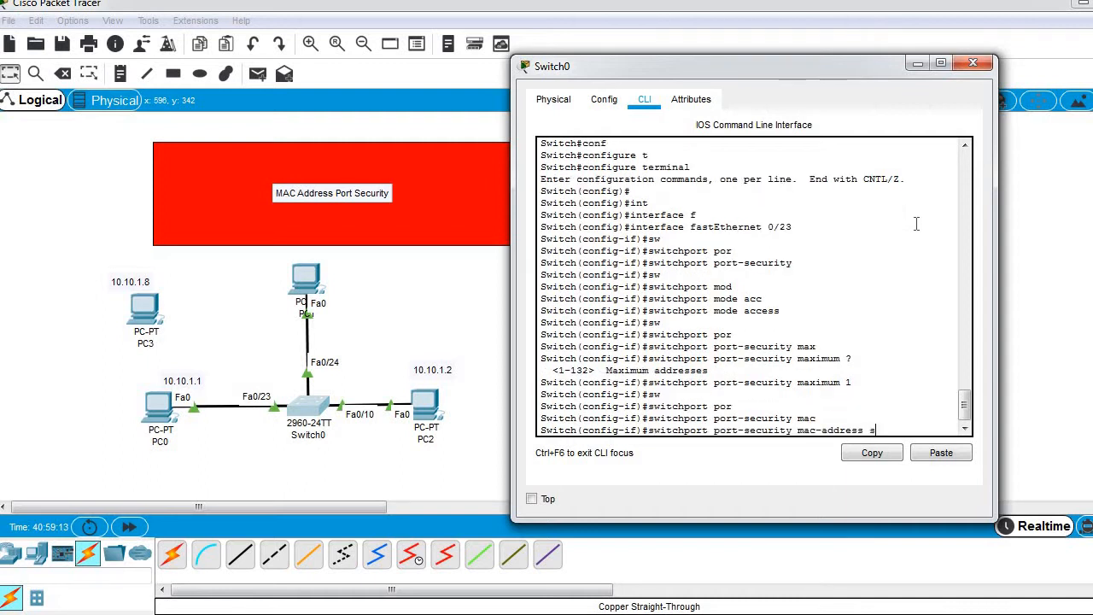
Enable sticky MAC learning on Fa0/23, then display Switch0's running configuration
type("sticky")
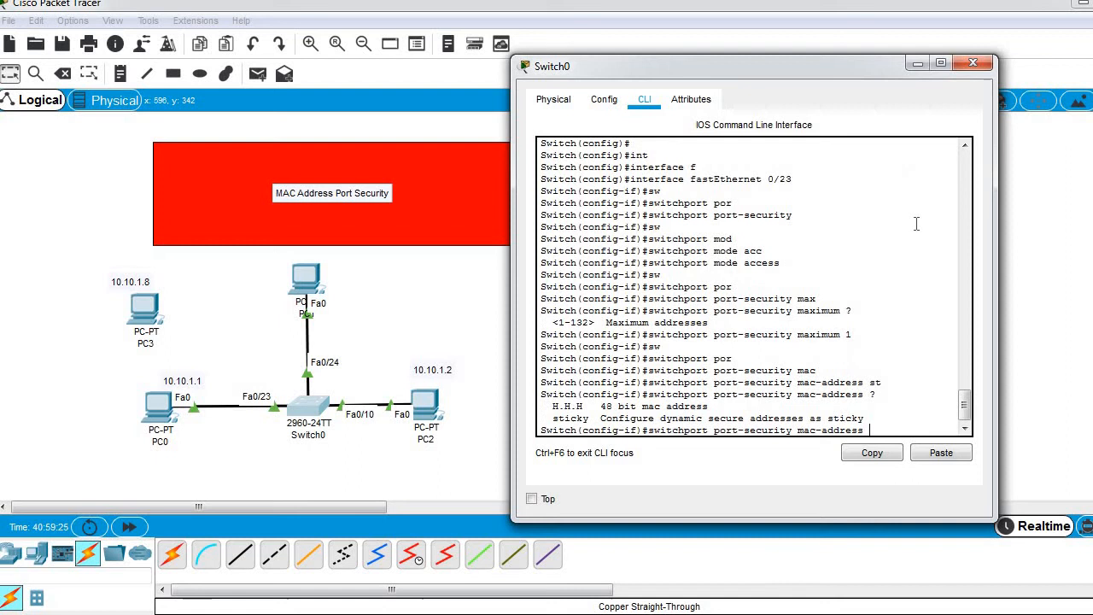
type("maximum 1")
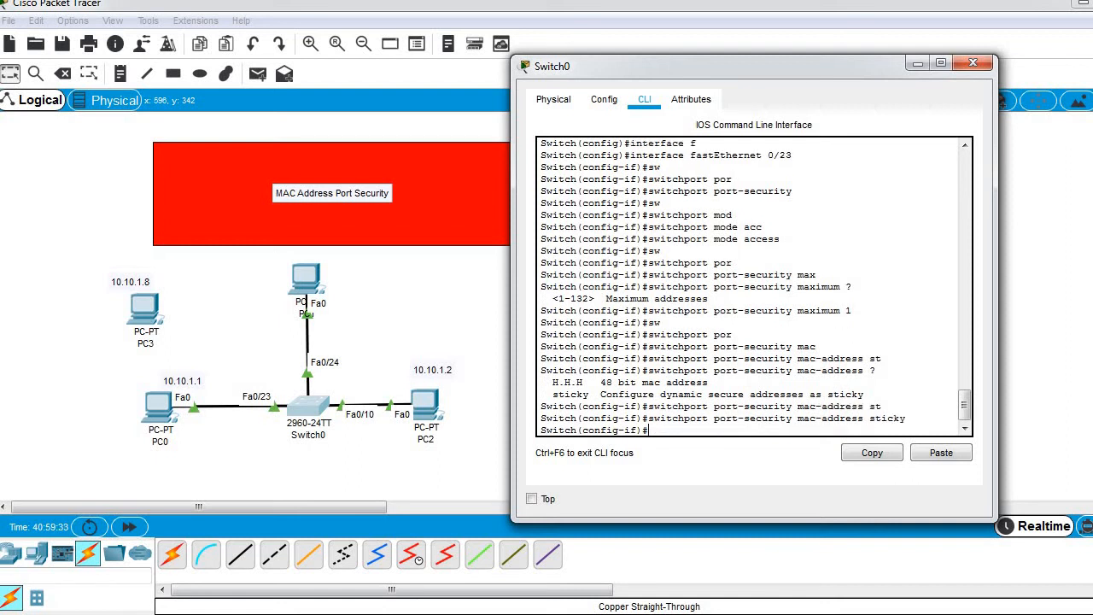
mouse_move(916, 224)
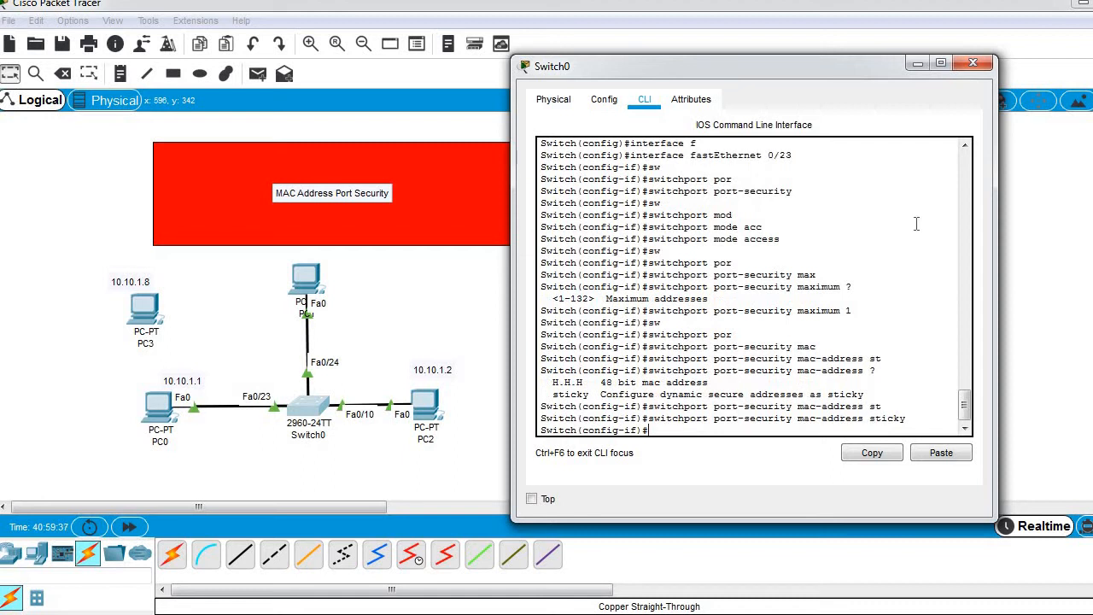
type("switchport port-security violation shutdown")
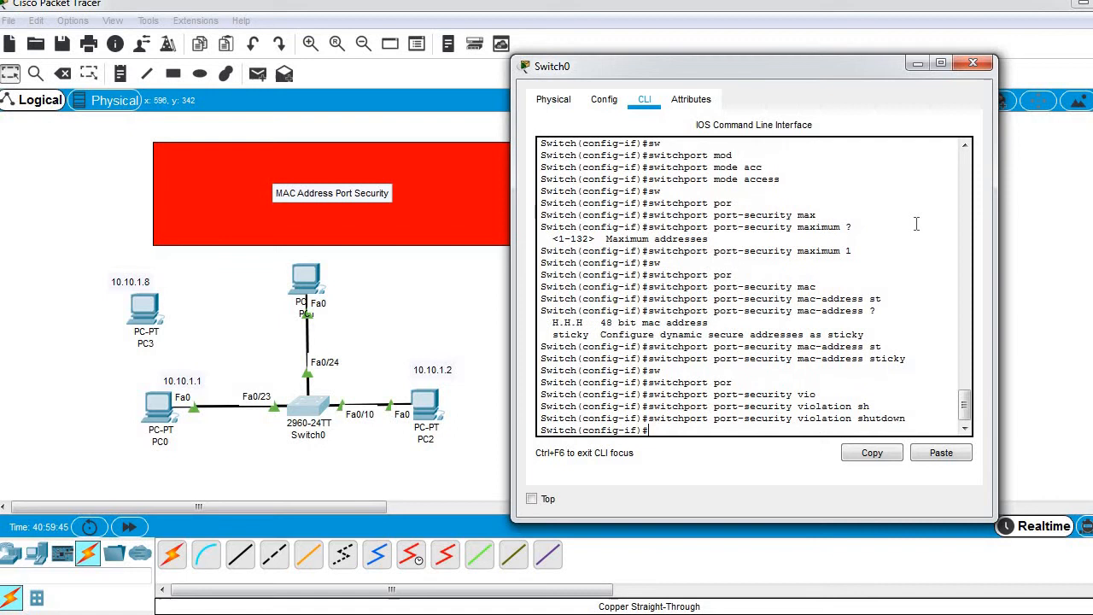
type("exit")
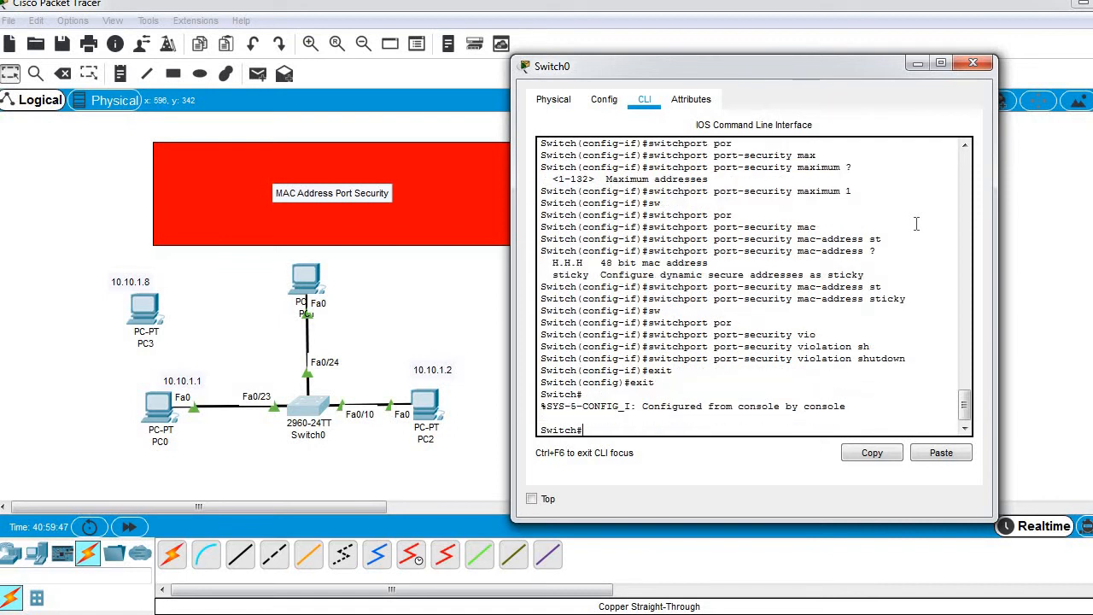
type("show running-config")
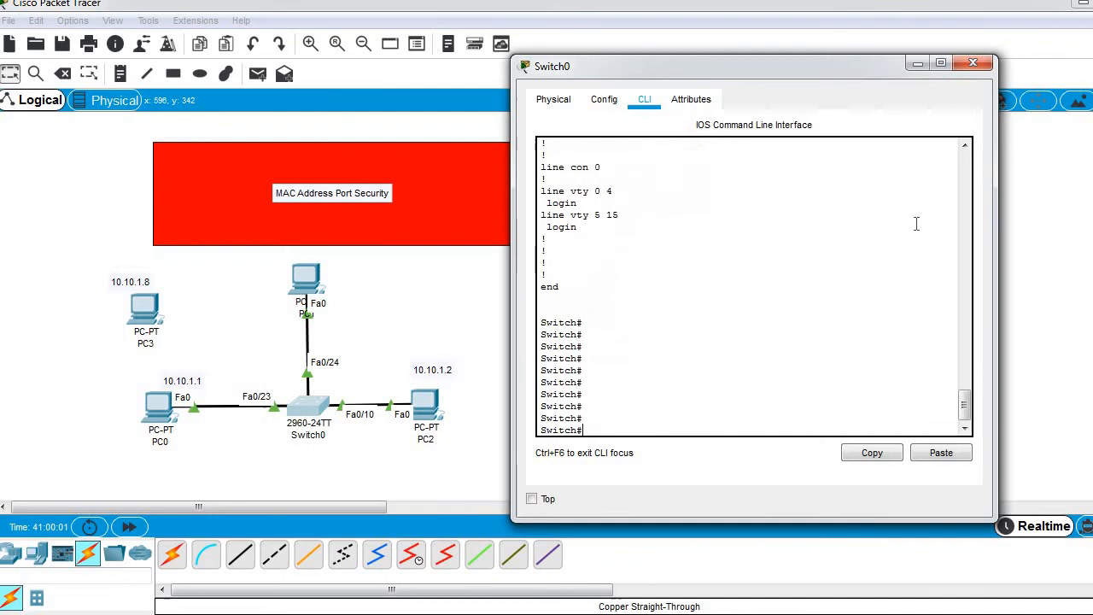
Check Switch0's MAC address table with 'show mac-address-table'
type("show ma")
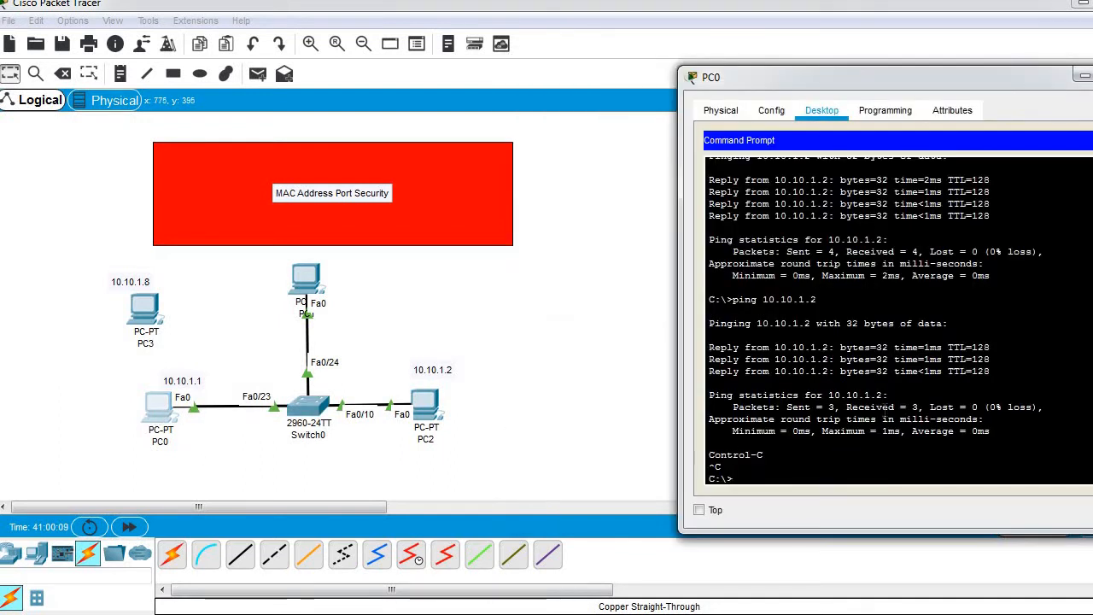
Ping 10.10.1.2 from PC0's command prompt
type("ping 10.10.1.2")
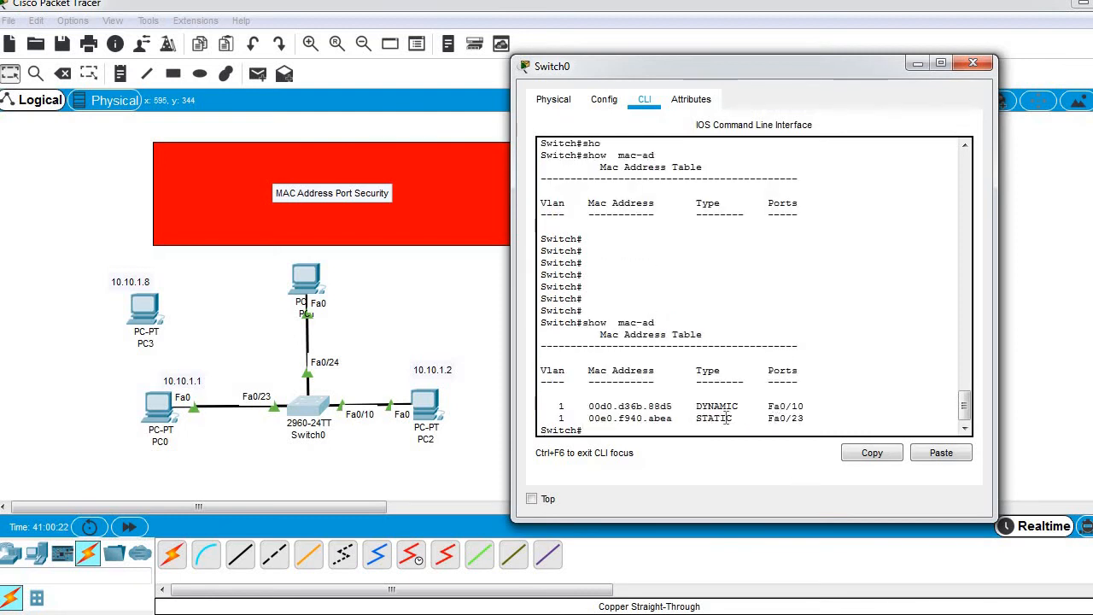
mouse_move(453, 410)
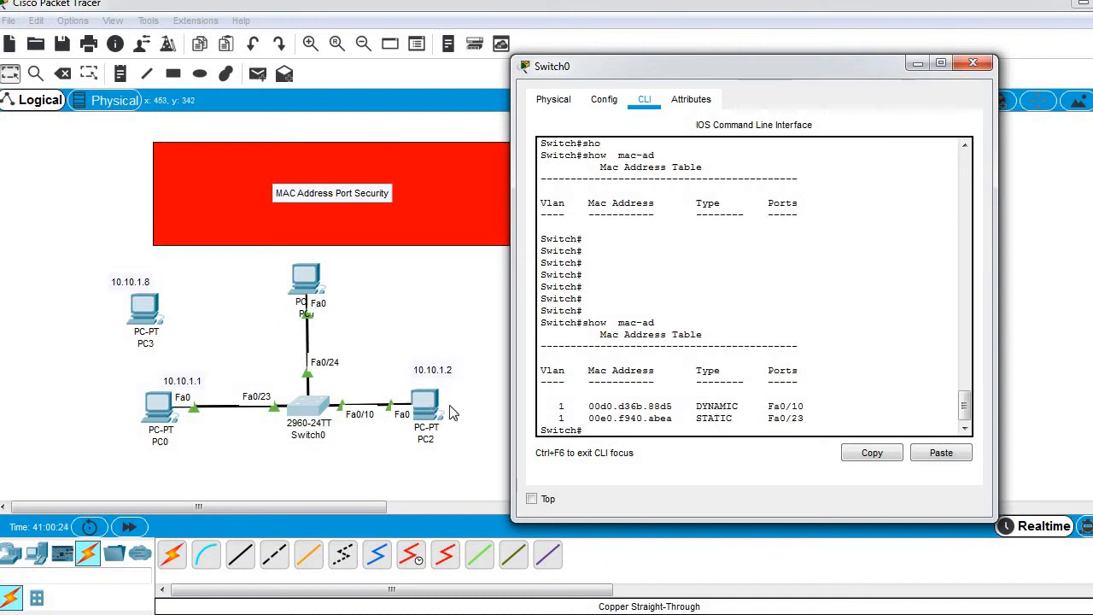
mouse_move(420, 408)
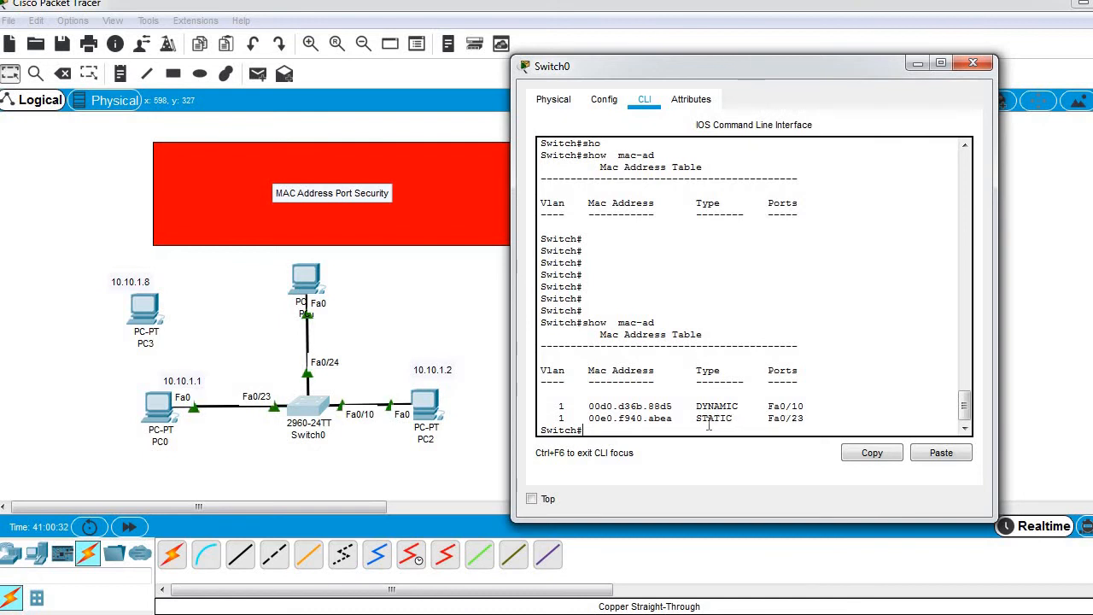
mouse_move(320, 390)
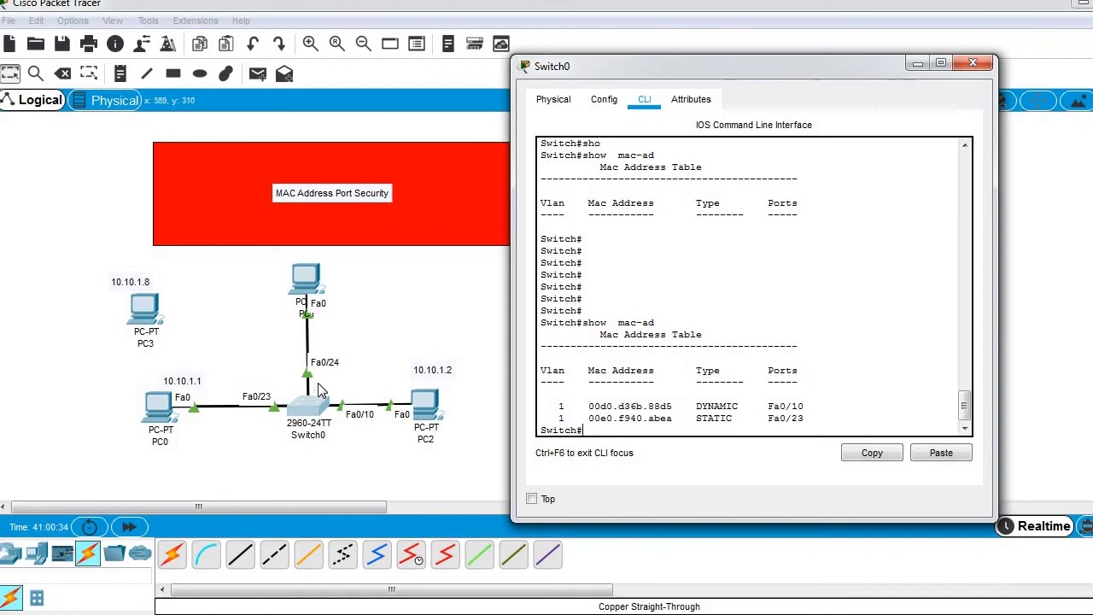
mouse_move(283, 412)
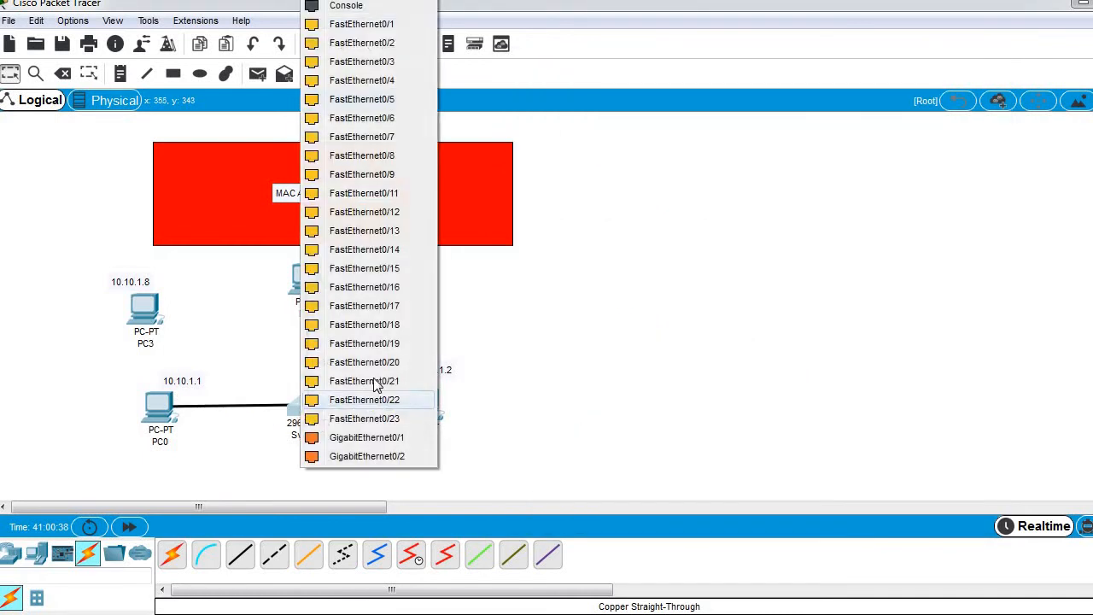
Attach PC0's straight-through cable to Switch0 port Fa0/19
left_click(364, 400)
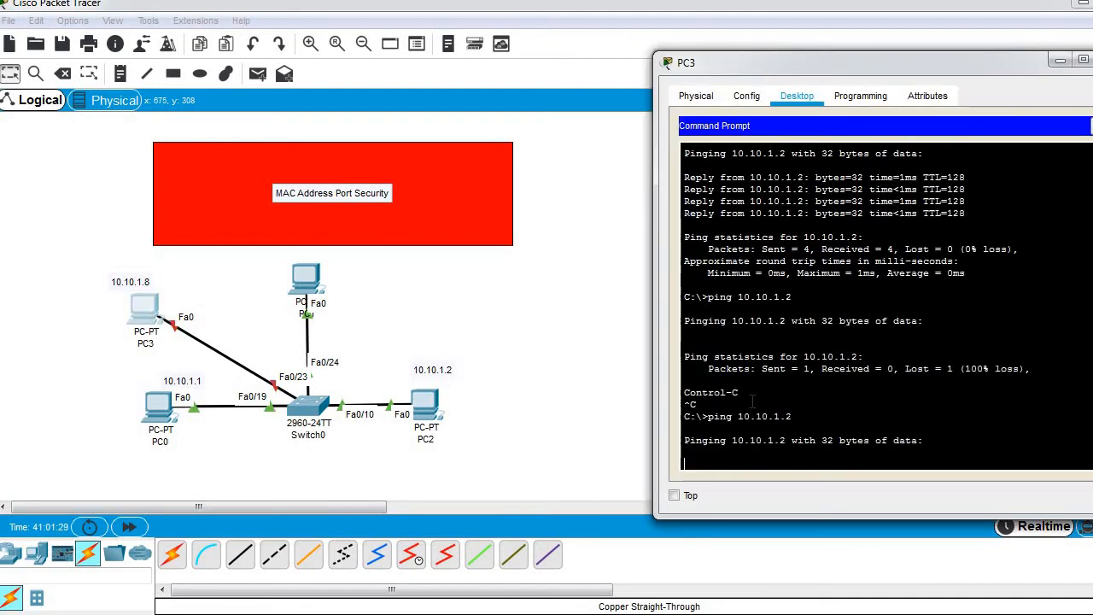
mouse_move(263, 361)
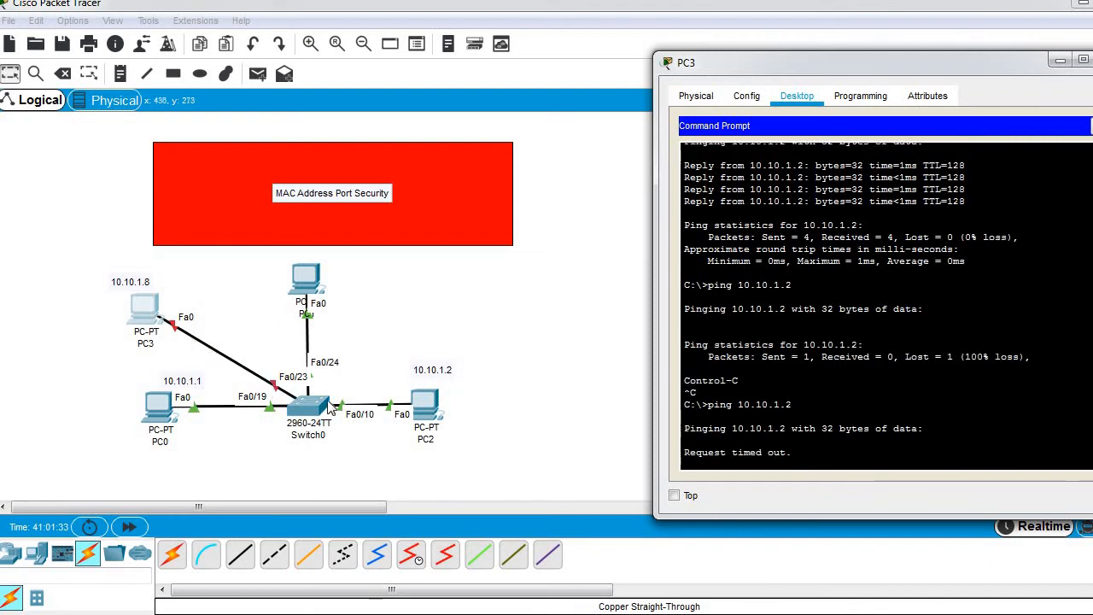
Open Switch0 to reconfigure Fa0/23 after PC3's ping times out
left_click(310, 420)
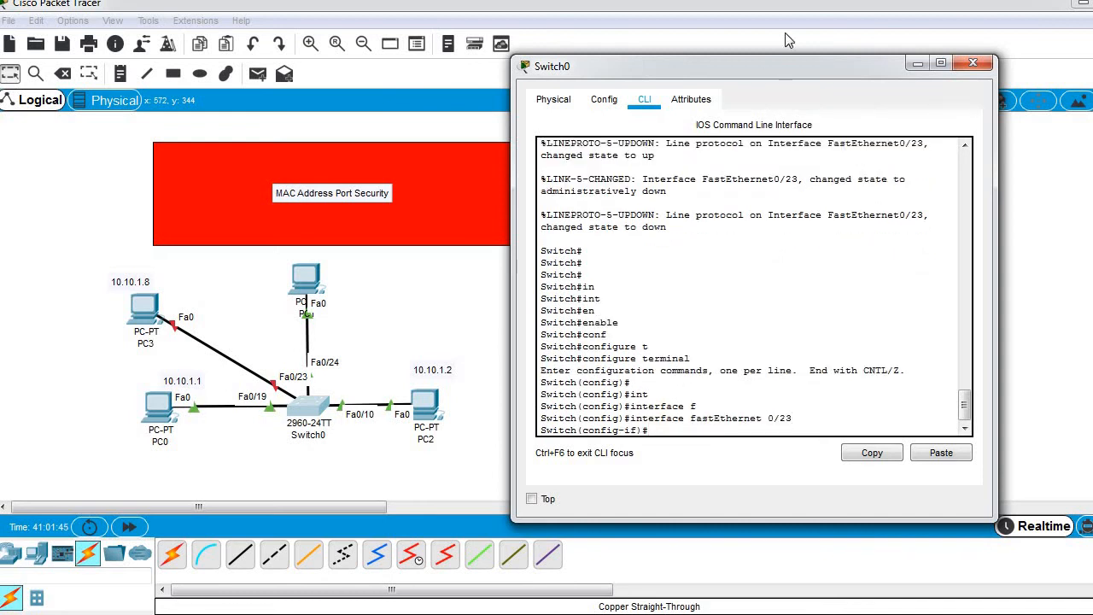
Set Fa0/23's port-security violation mode to protect and bring the port back up
type("switchport port-security violation")
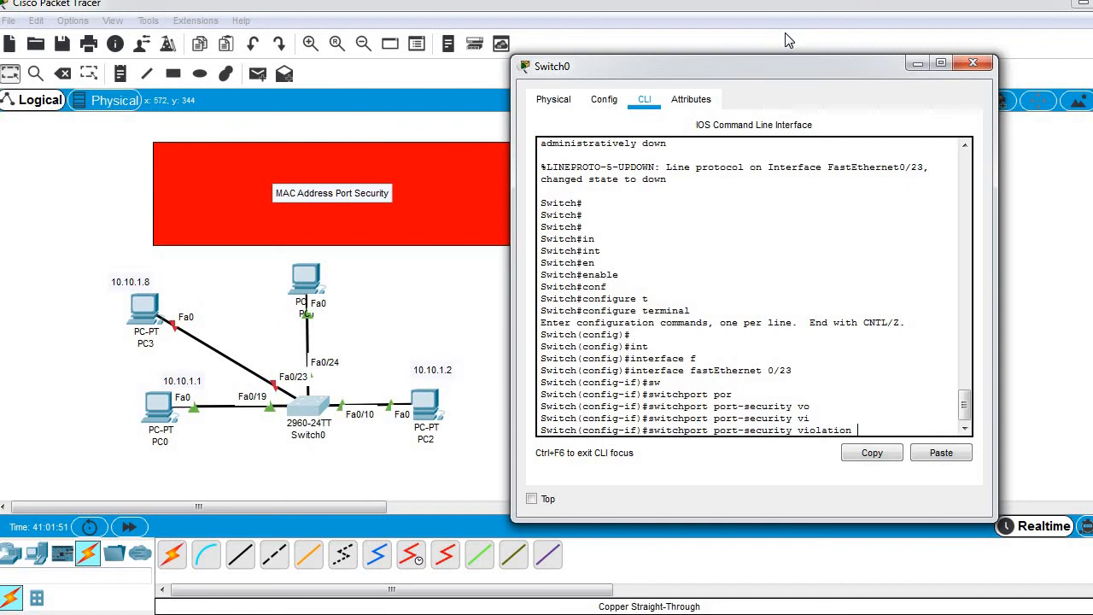
type("?")
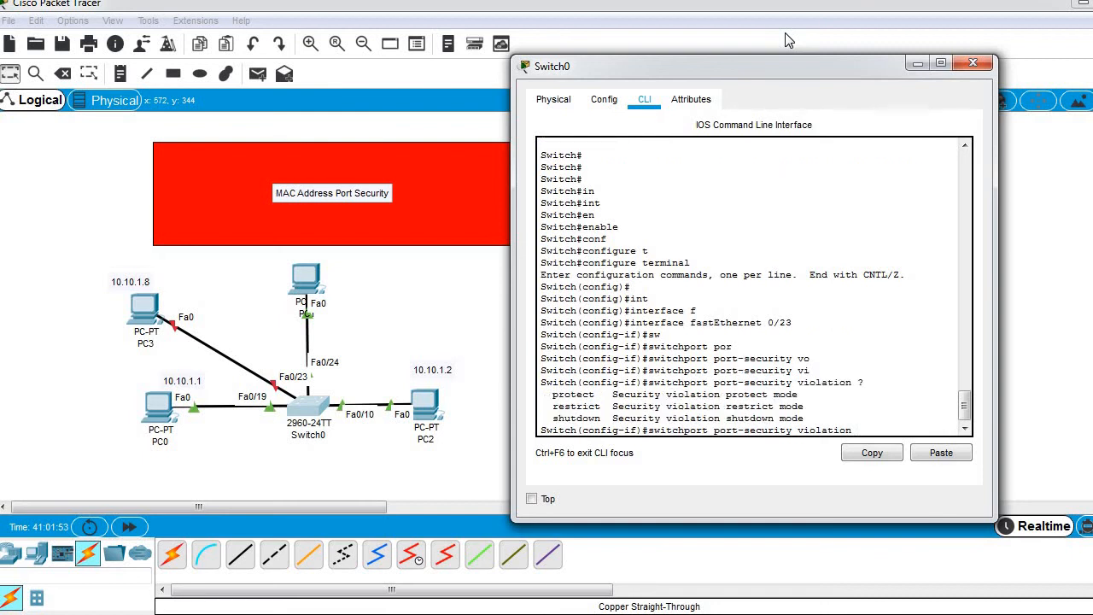
type("protect")
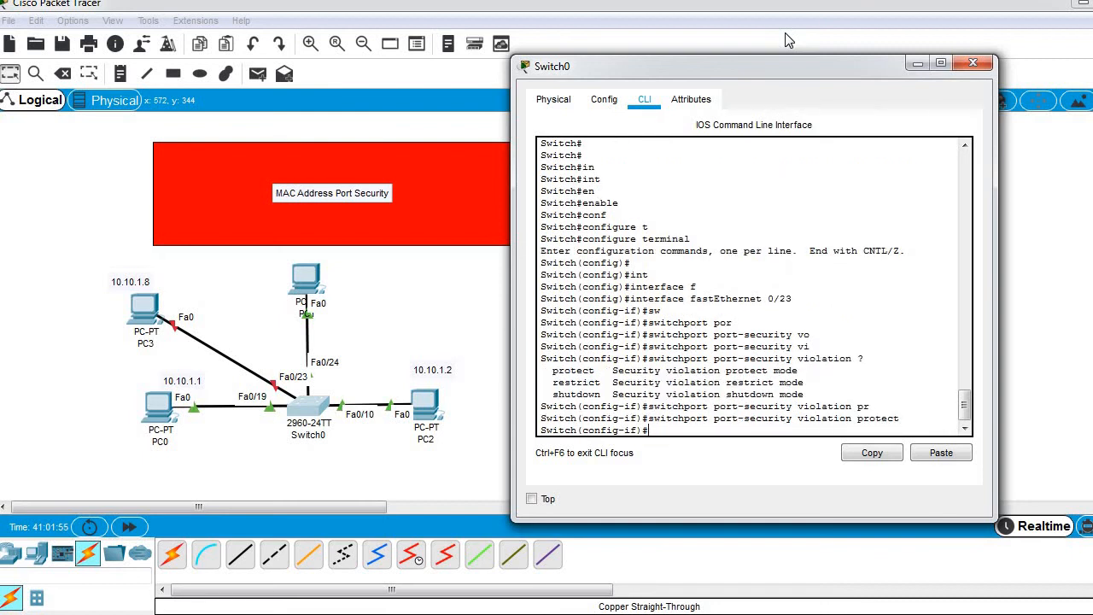
type("e")
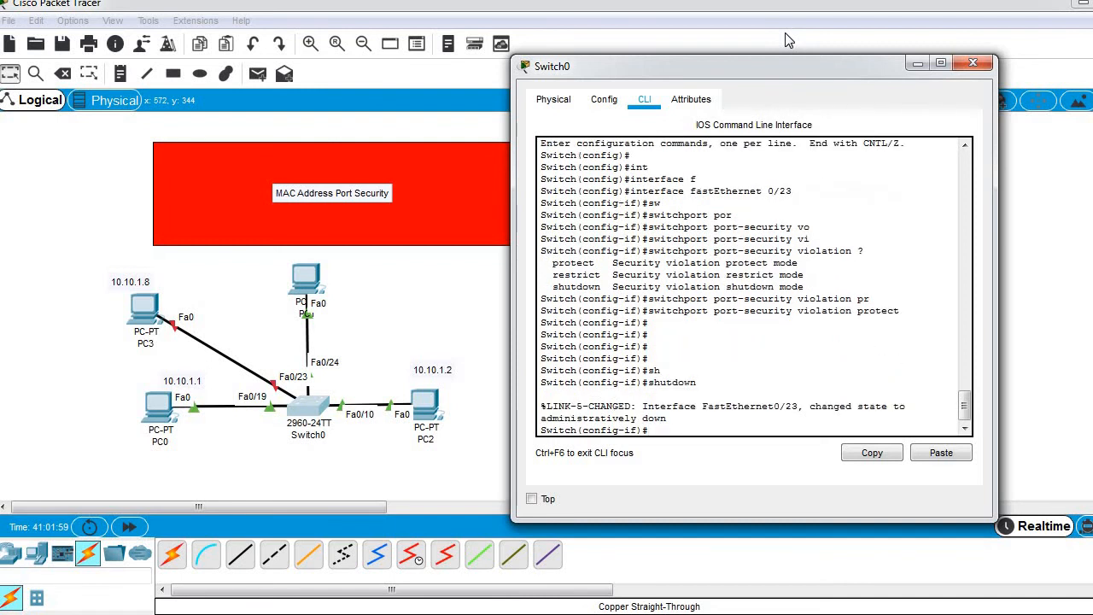
type("no shutdown")
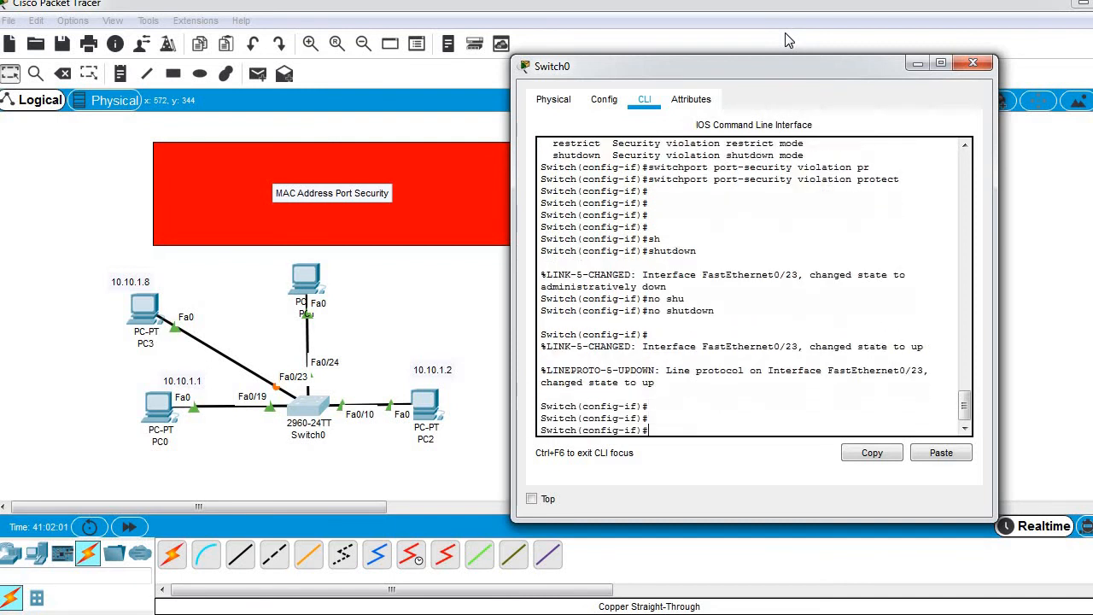
mouse_move(152, 310)
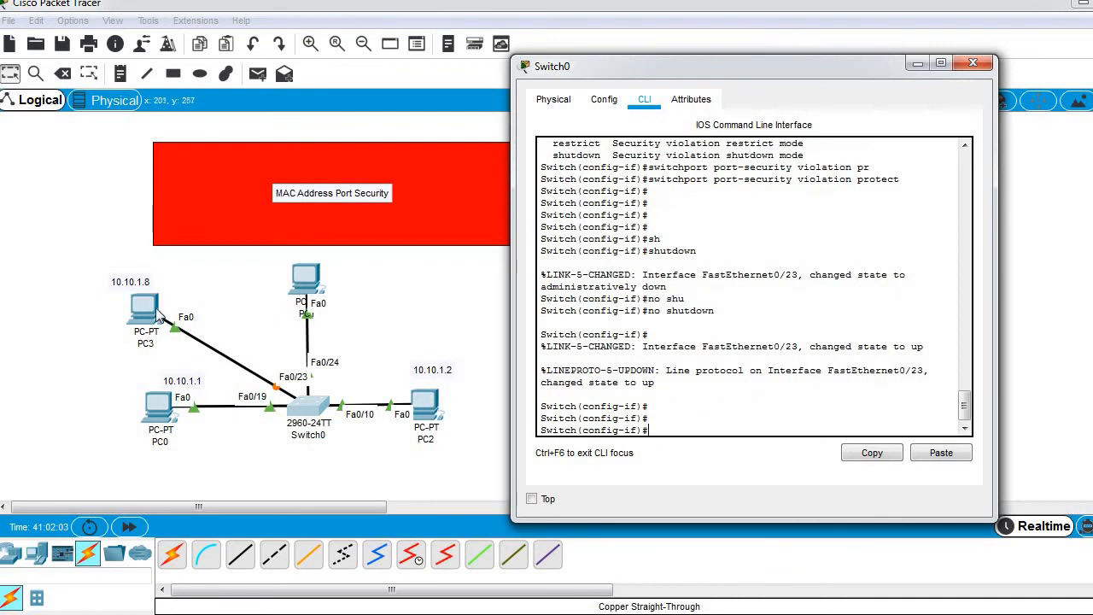
type("sp")
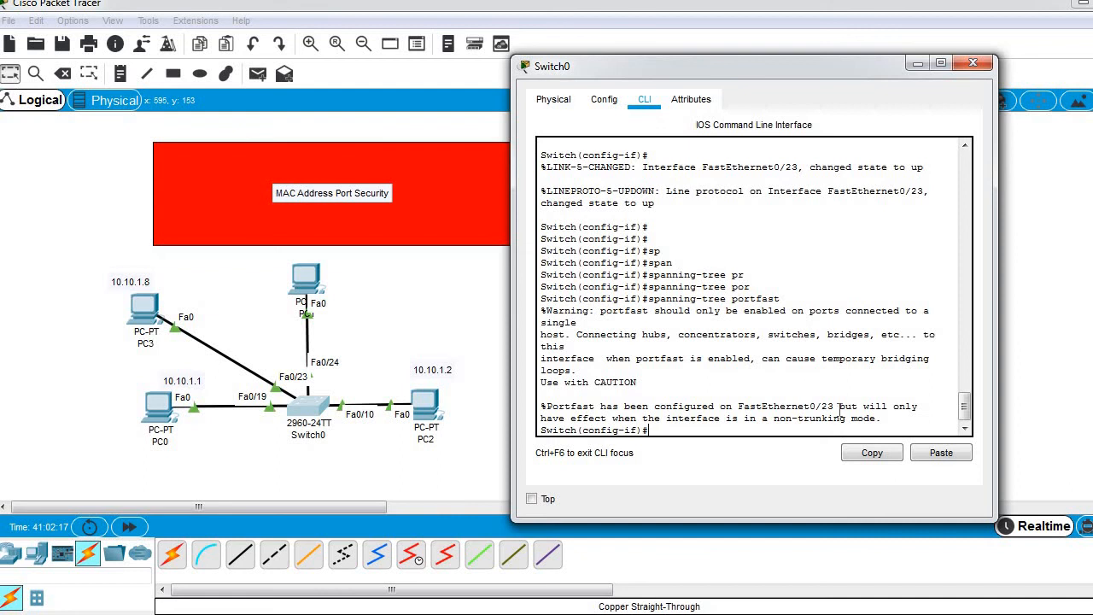
Enter 'spanning-tree portfast' on Switch0's Fa0/23 interface
type("spanning-tree portfast")
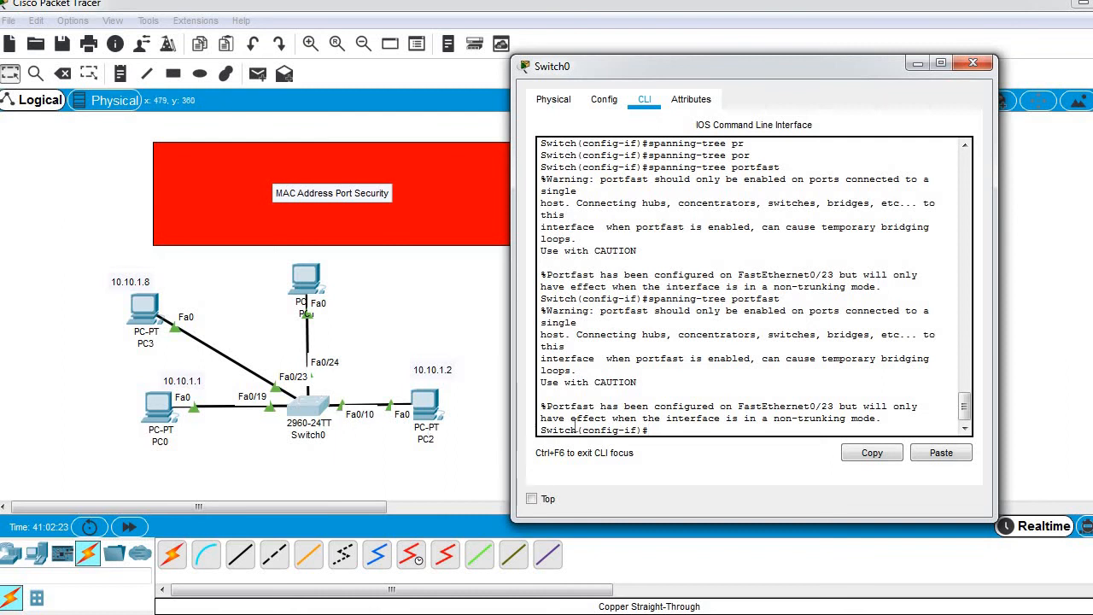
mouse_move(614, 382)
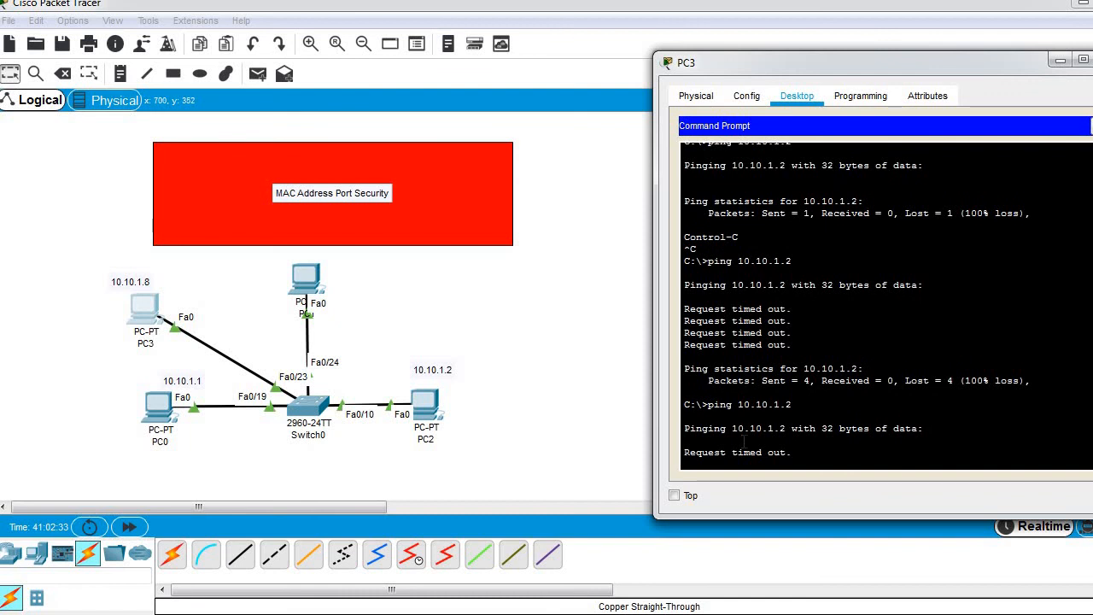
mouse_move(531, 393)
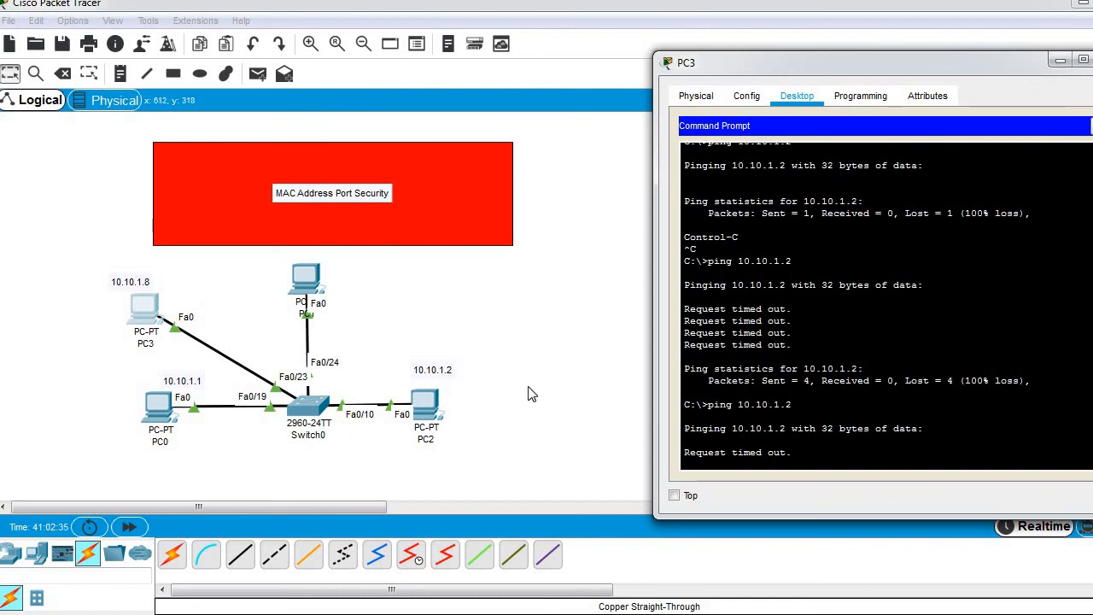
mouse_move(352, 370)
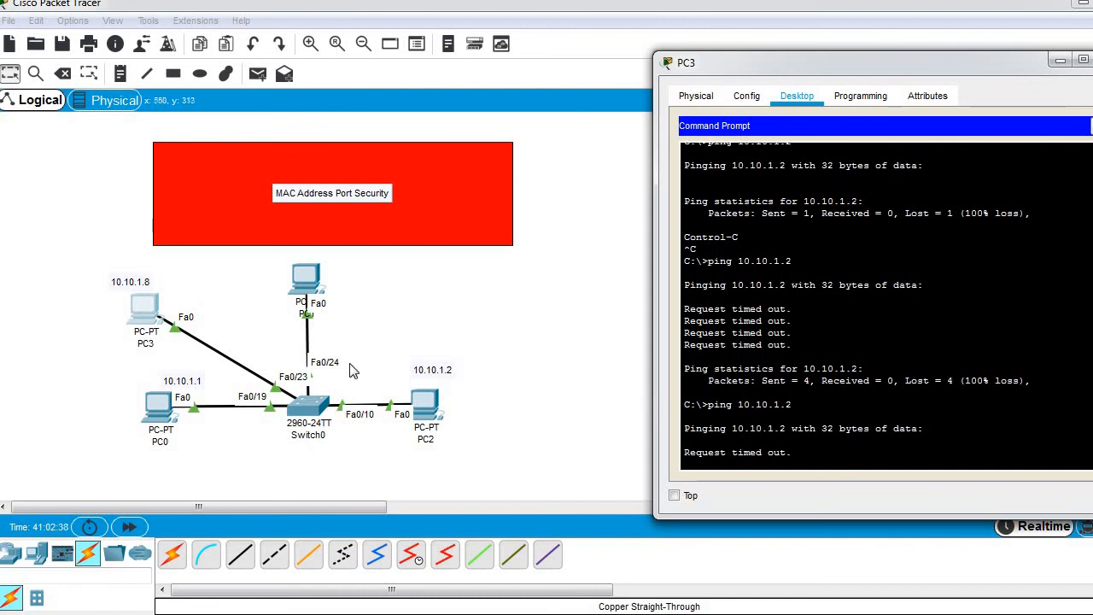